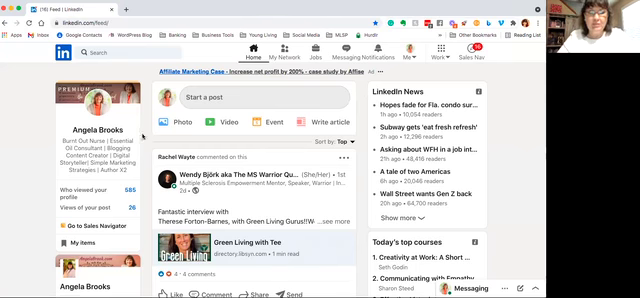
Scroll the Create event dialog down through Details, Description, Speakers and Settings.
scroll("down", 3)
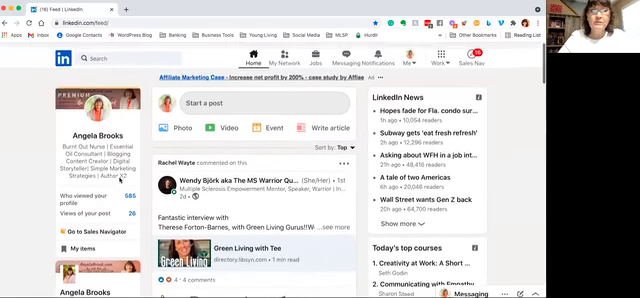
scroll("down", 3)
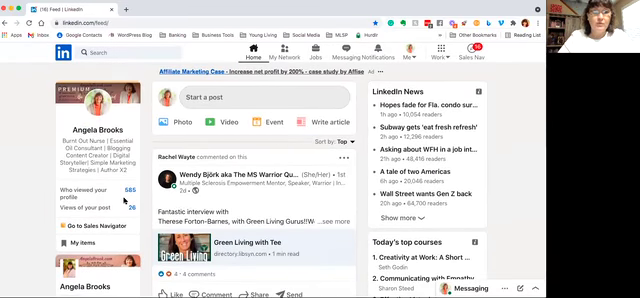
scroll("down", 3)
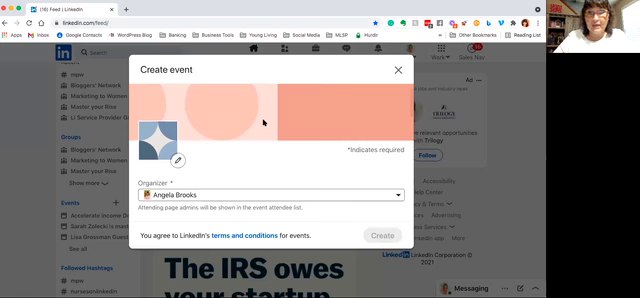
scroll("down", 3)
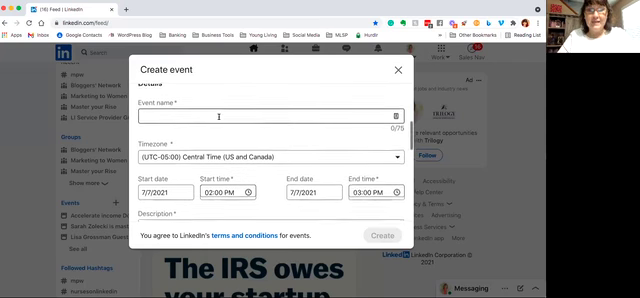
scroll("down", 3)
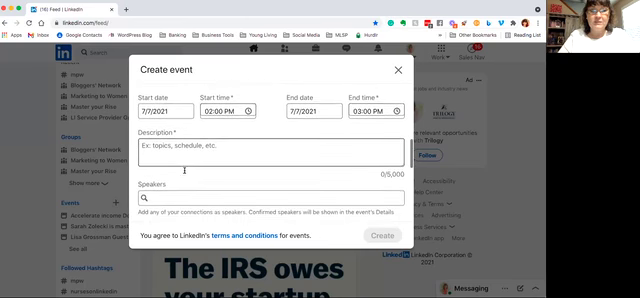
scroll("down", 3)
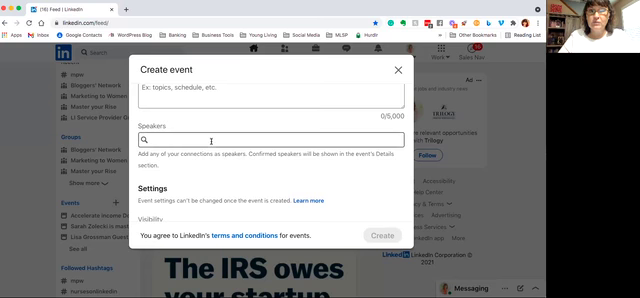
scroll("down", 3)
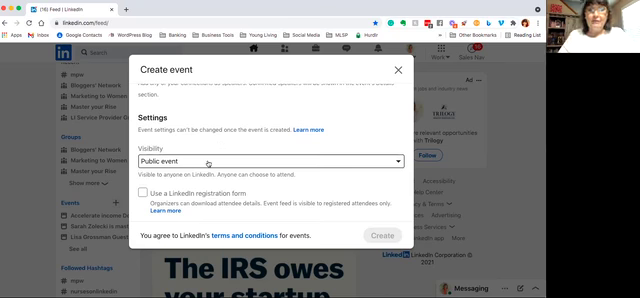
Toggle the LinkedIn registration form and online-event options on and off, leaving Address and Venue fields shown.
scroll("down", 3)
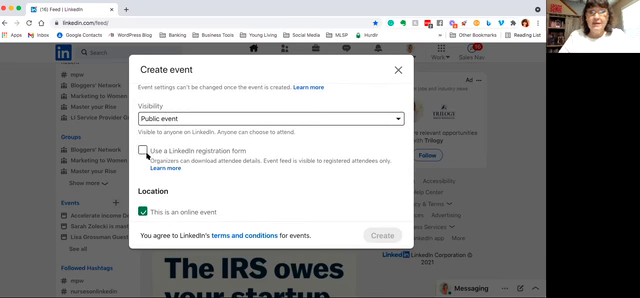
left_click(150, 158)
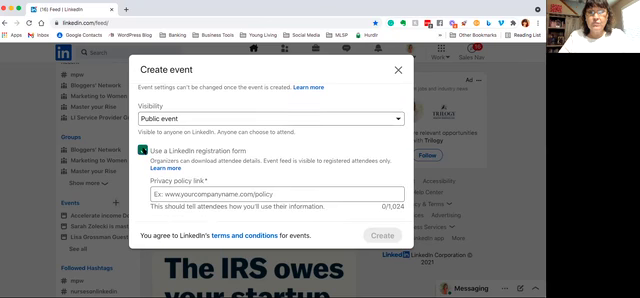
scroll("down", 3)
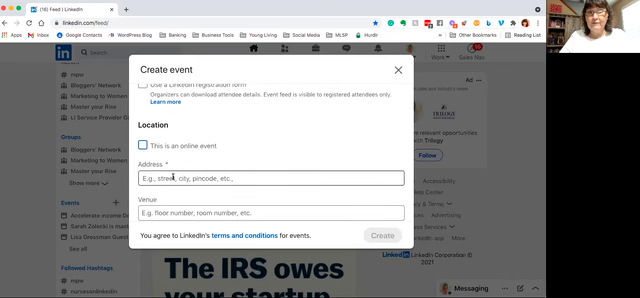
left_click(146, 140)
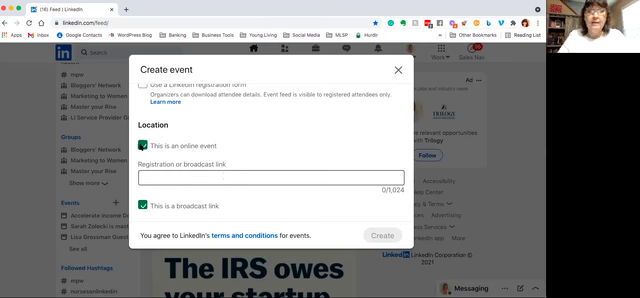
left_click(146, 147)
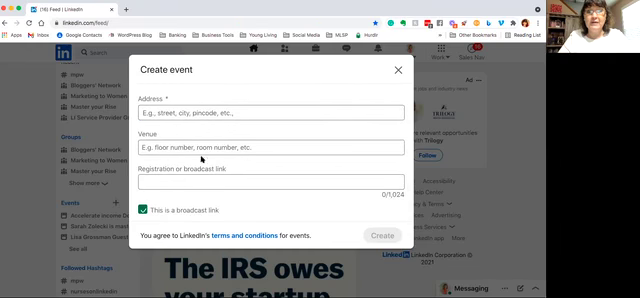
left_click(265, 181)
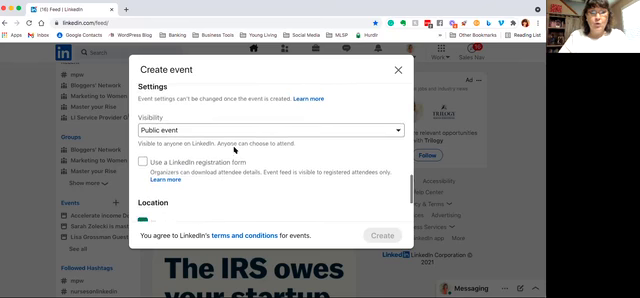
Scroll the Create event dialog toward the terms and conditions link.
scroll("down", 3)
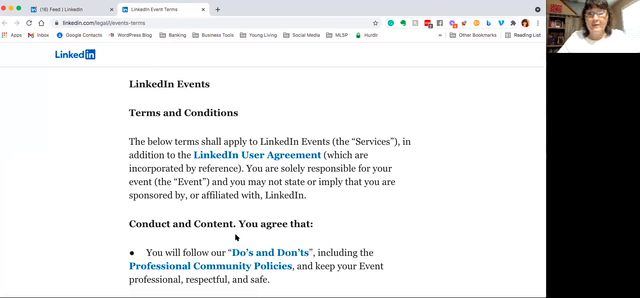
scroll("down", 3)
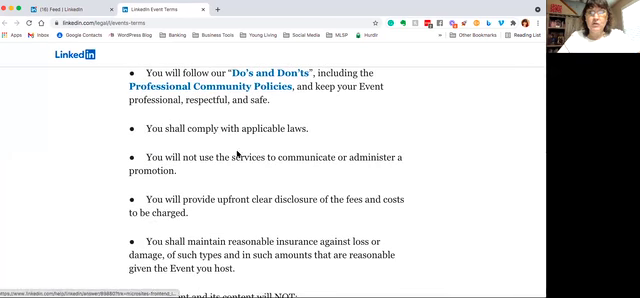
scroll("down", 3)
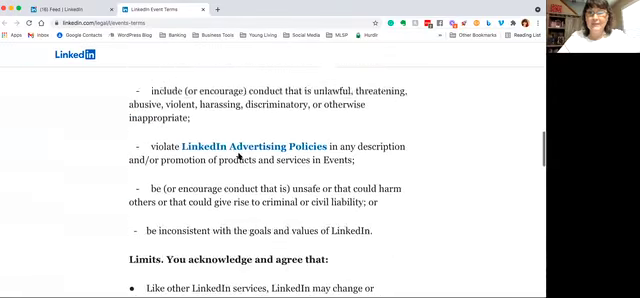
scroll("down", 3)
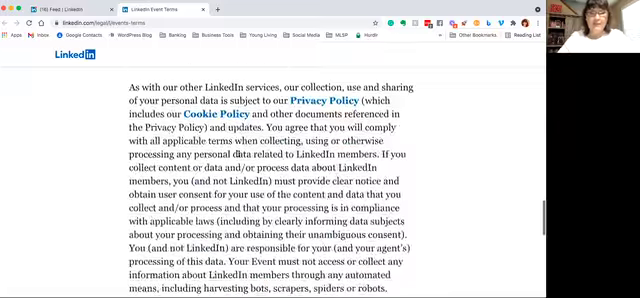
scroll("down", 3)
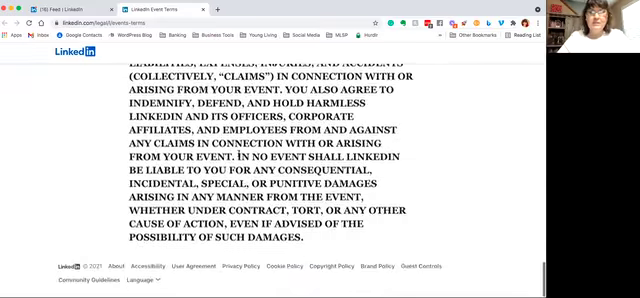
scroll("up", 3)
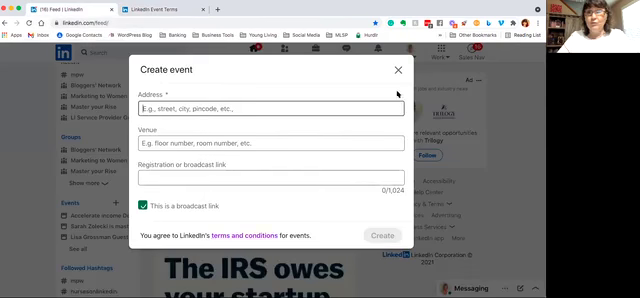
Discard the unfilled event draft and go to Angela Brooks' own profile page.
left_click(397, 70)
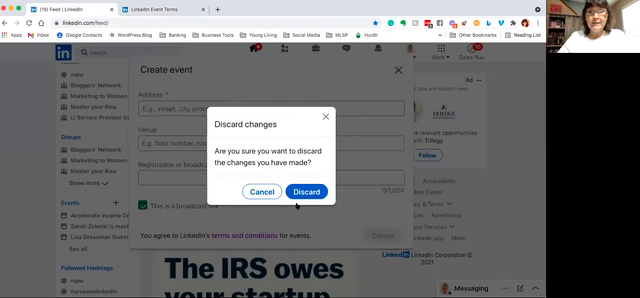
left_click(299, 191)
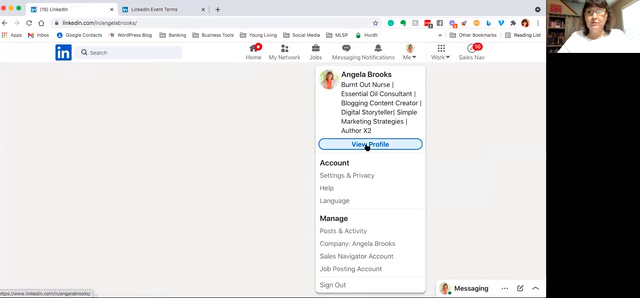
left_click(354, 147)
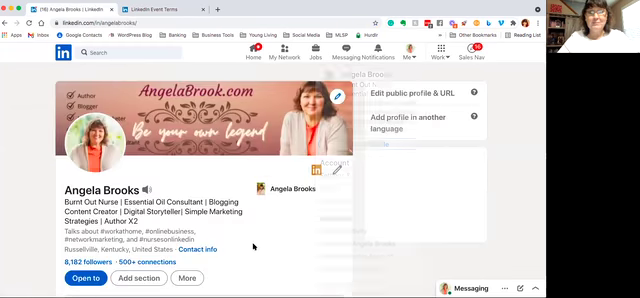